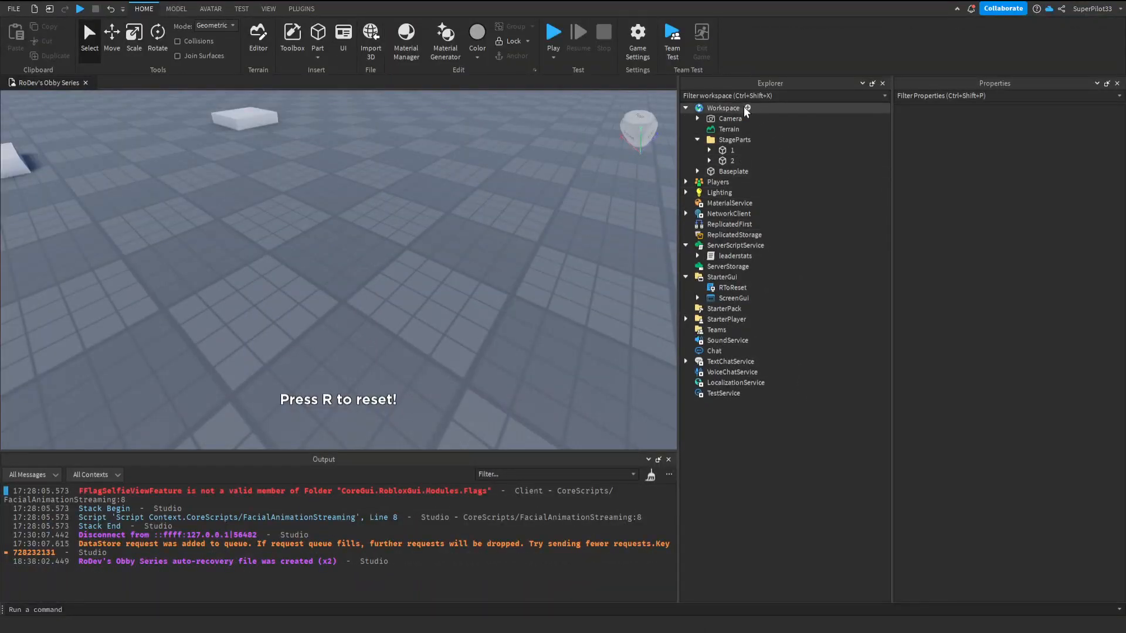
# Add a Folder to the Workspace and name it Killbricks.
pyautogui.click(747, 108)
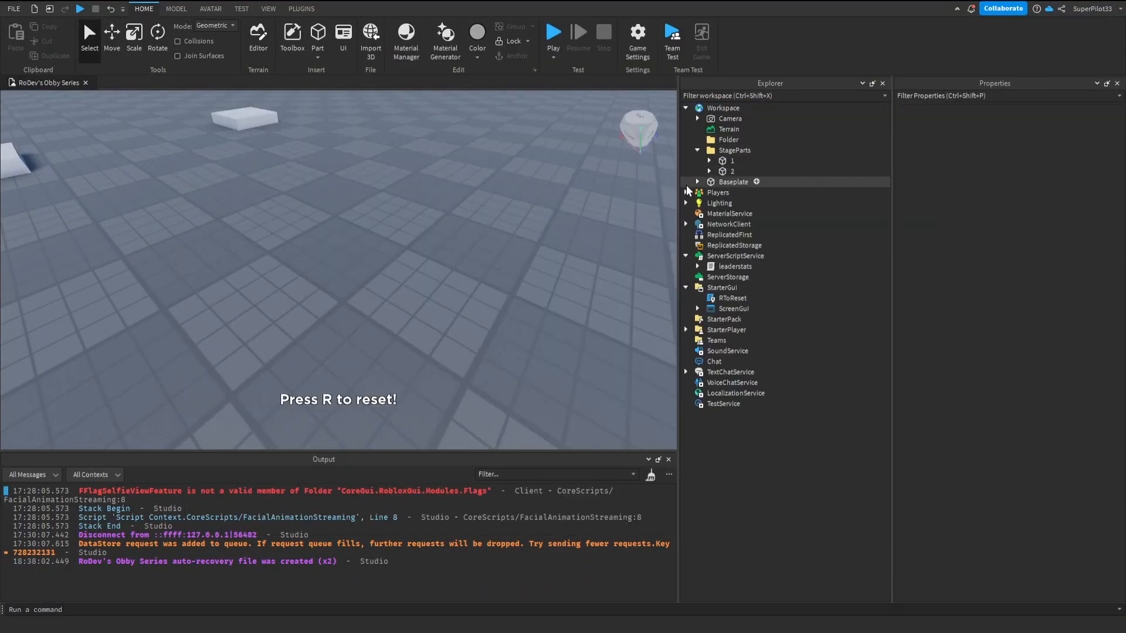
pyautogui.click(727, 140)
pyautogui.write('Killbricks')
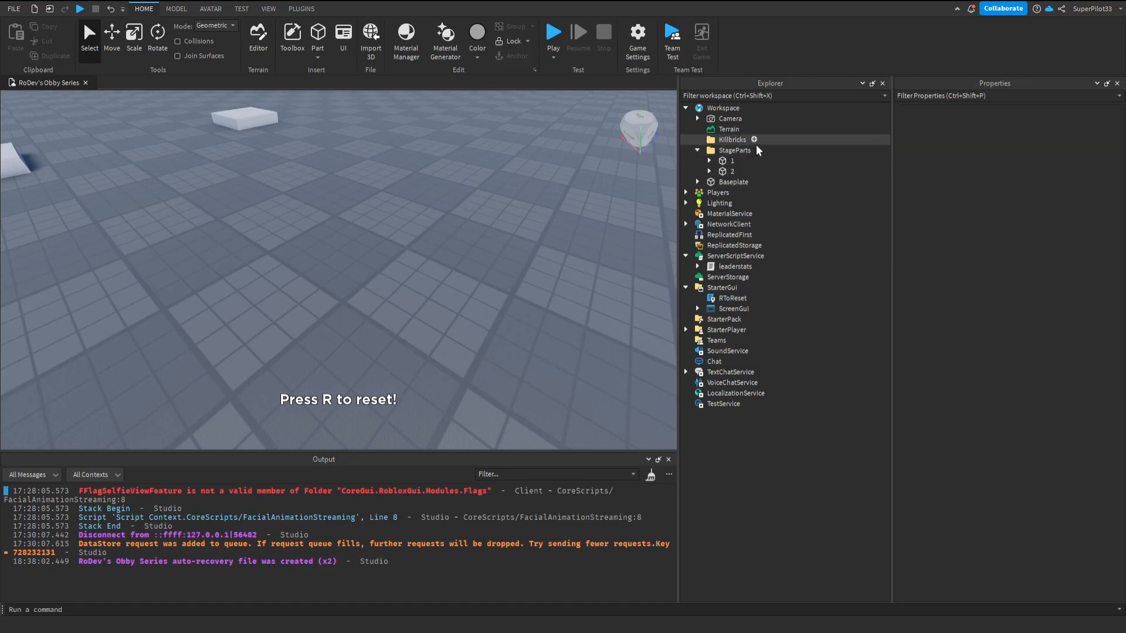
pyautogui.moveTo(772, 257)
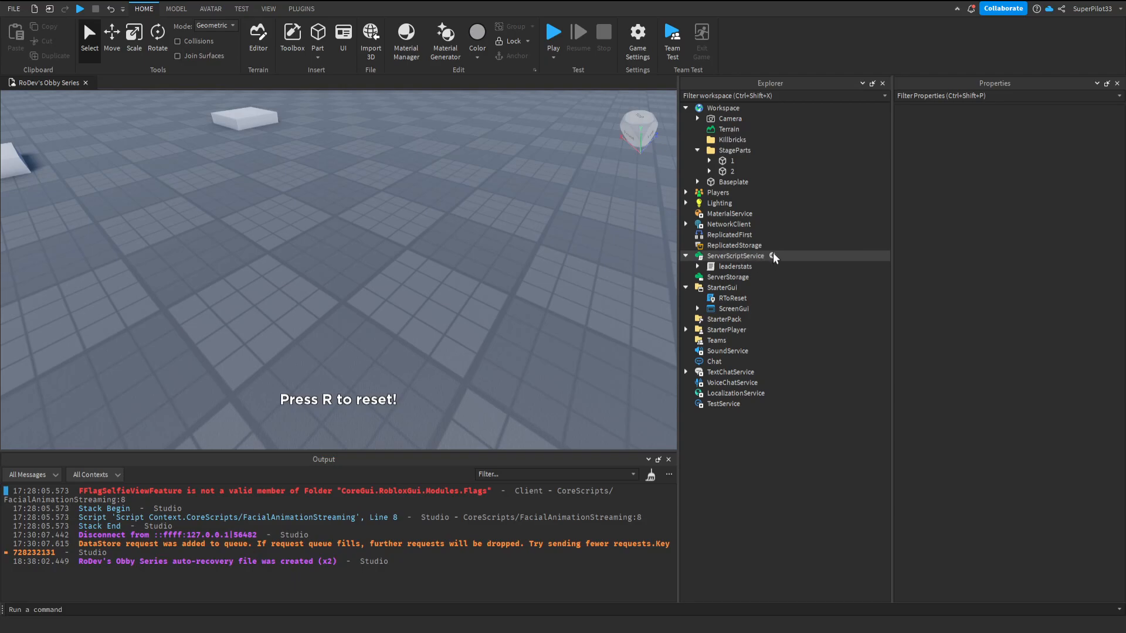
# Add a Script in ServerScriptService with Touched code zeroing players' health on Killbricks parts.
pyautogui.click(774, 257)
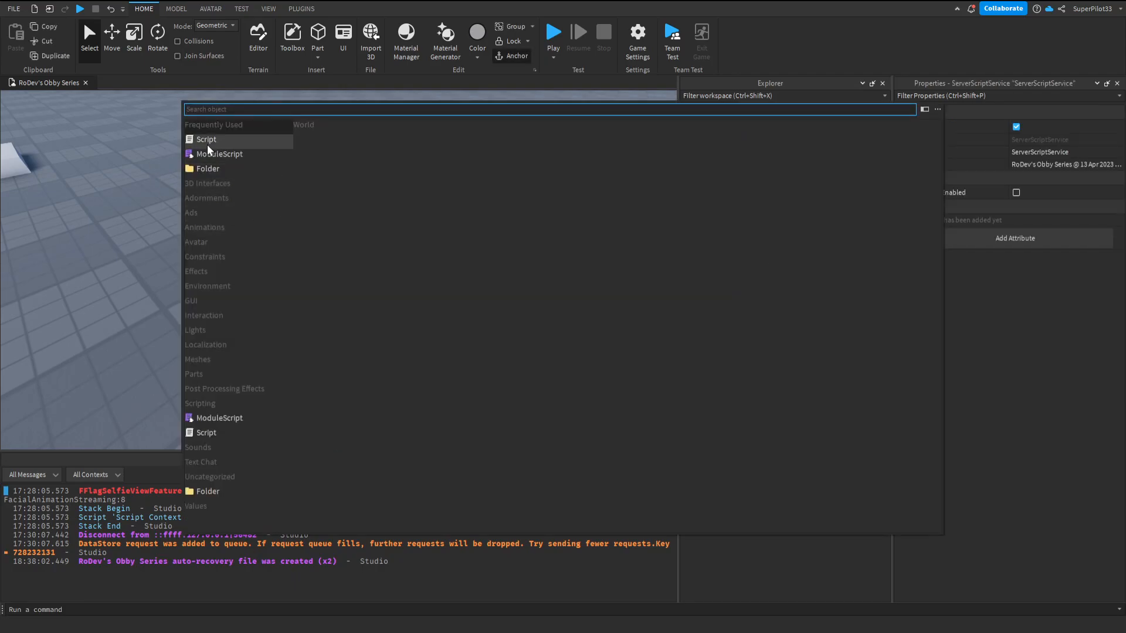
pyautogui.click(206, 138)
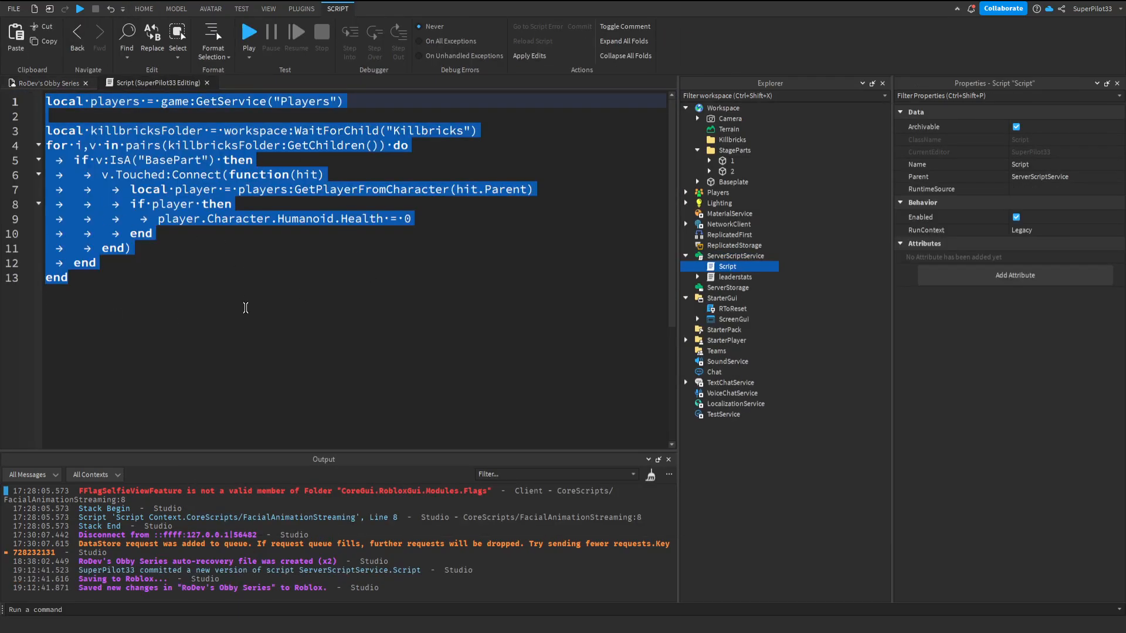
pyautogui.click(129, 247)
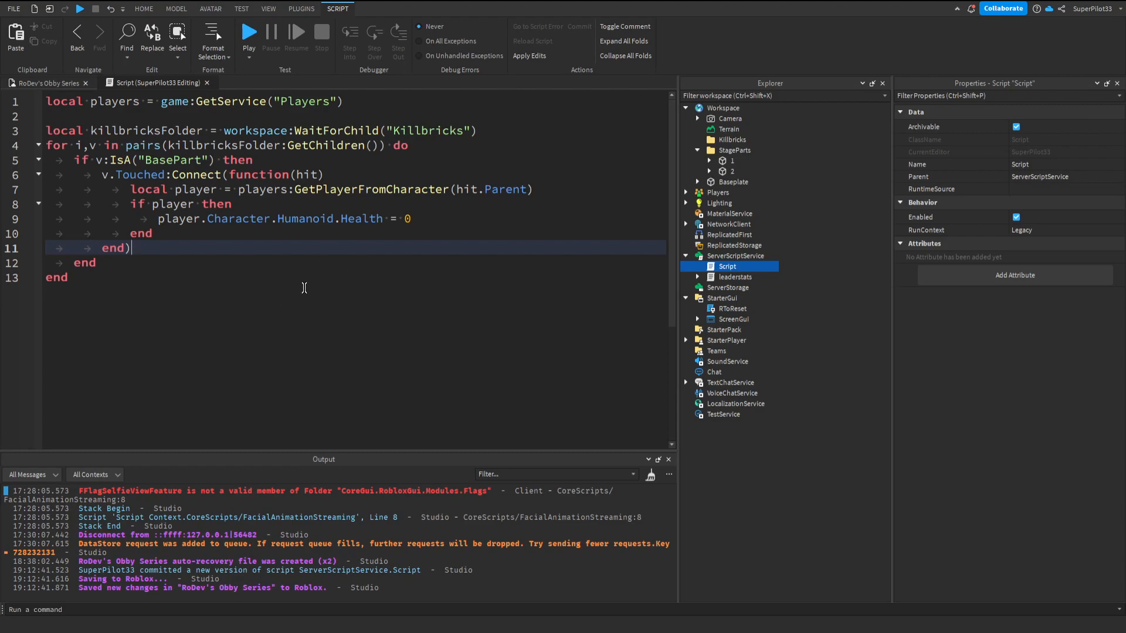
pyautogui.click(730, 139)
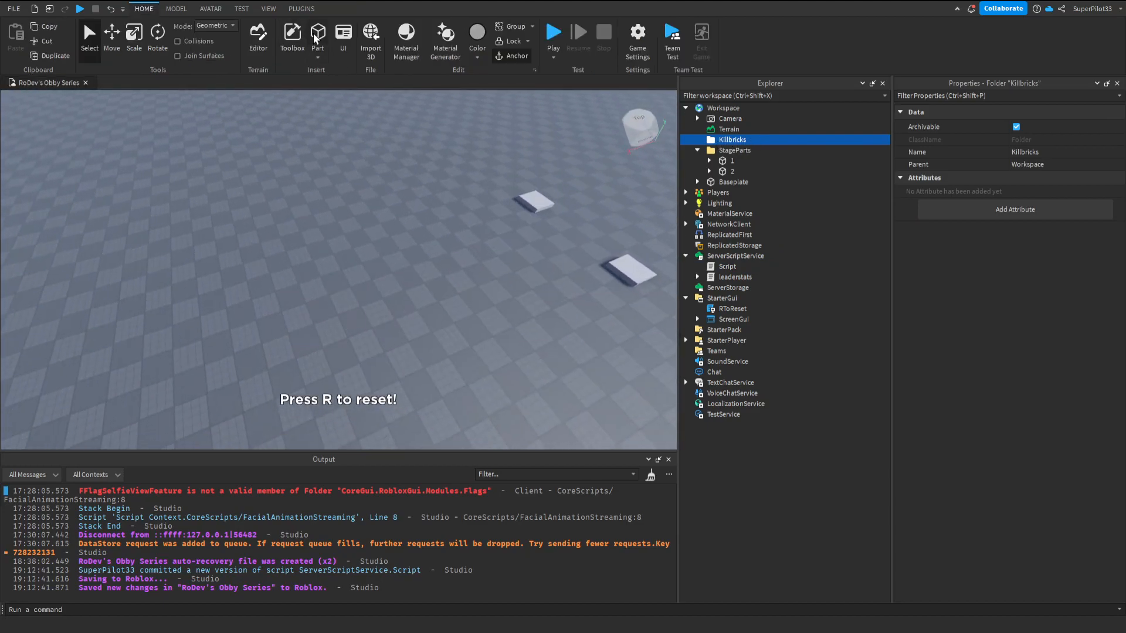
# Insert a new Part, colour it Really red, and place it in the Killbricks folder.
pyautogui.click(317, 36)
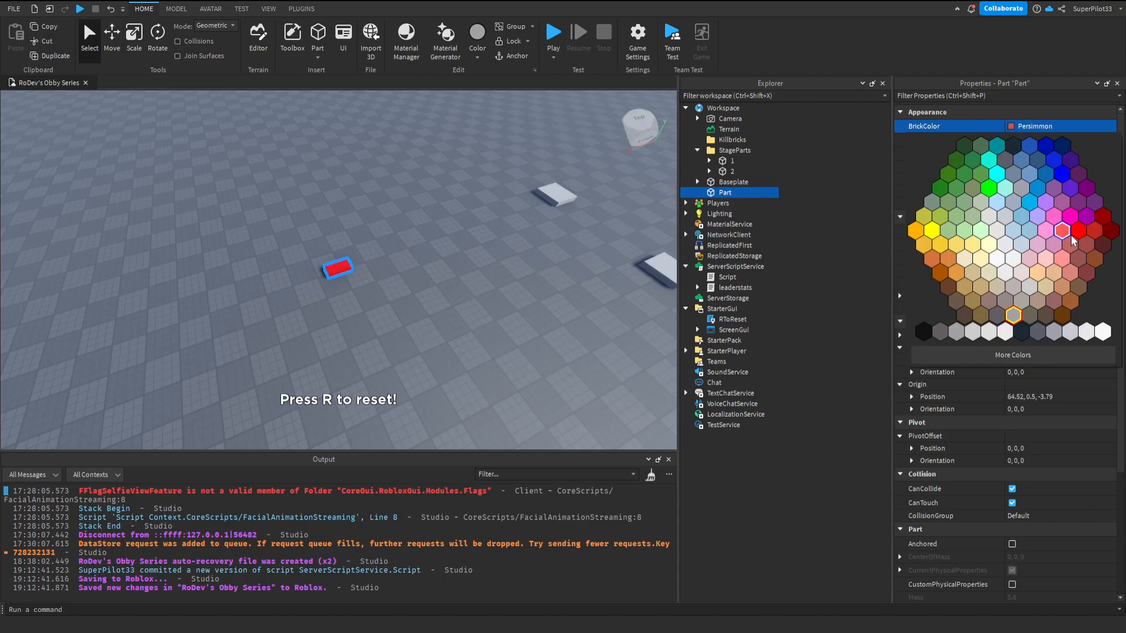
pyautogui.click(1075, 231)
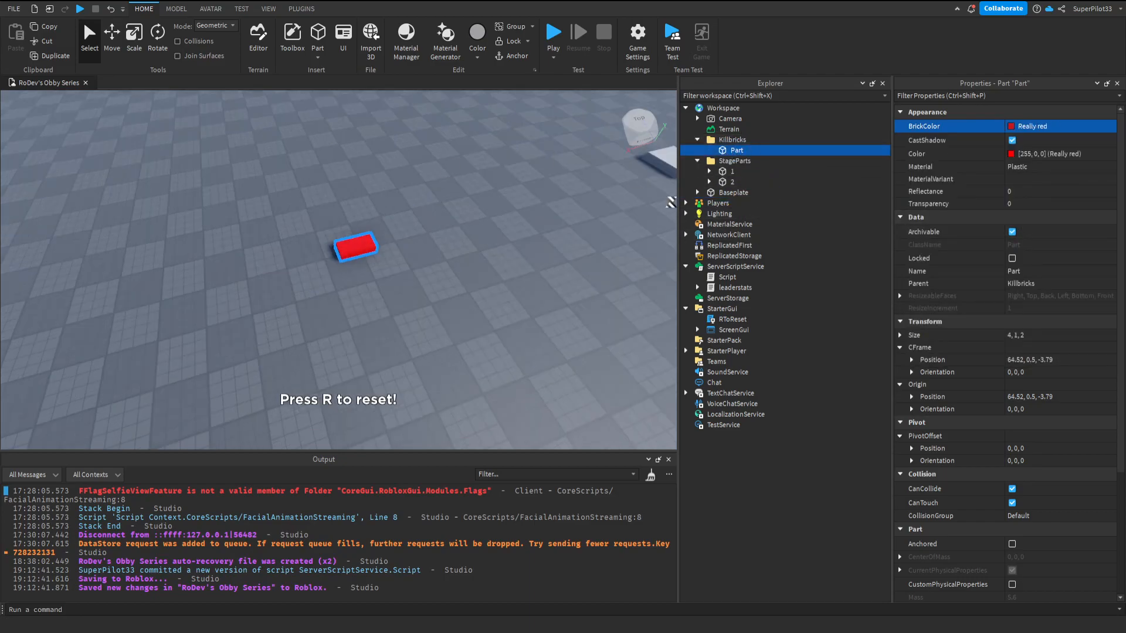
pyautogui.click(552, 32)
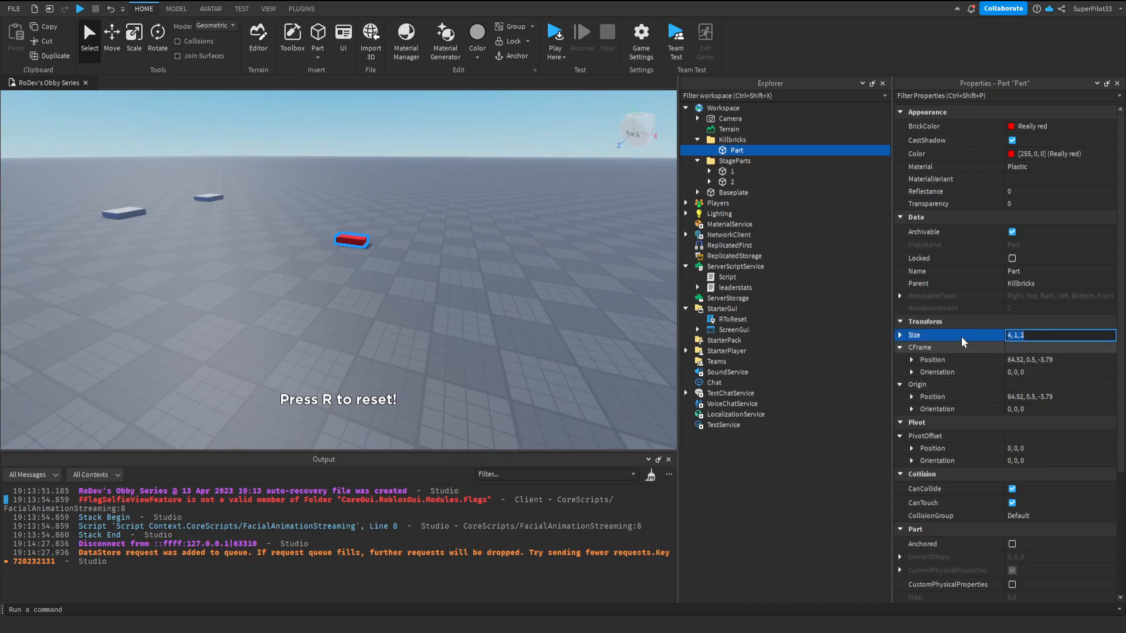
# Set the kill part's Size to 2048, 1, 2048 and its Position to 0, -3, 0.
pyautogui.write('2048, 1, 2048')
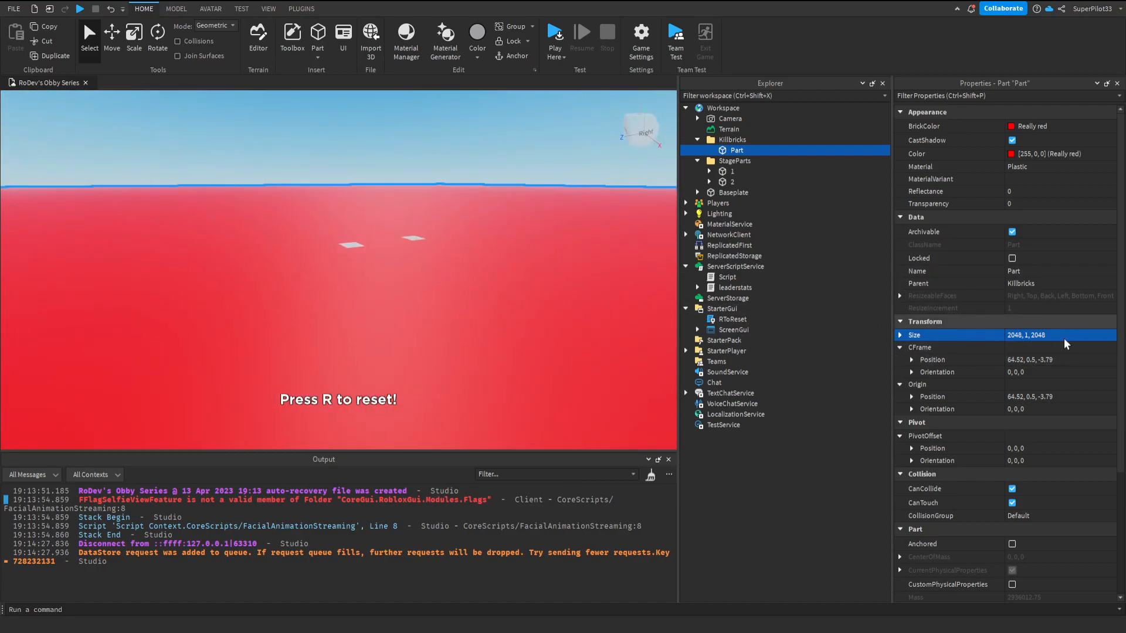
pyautogui.click(1055, 359)
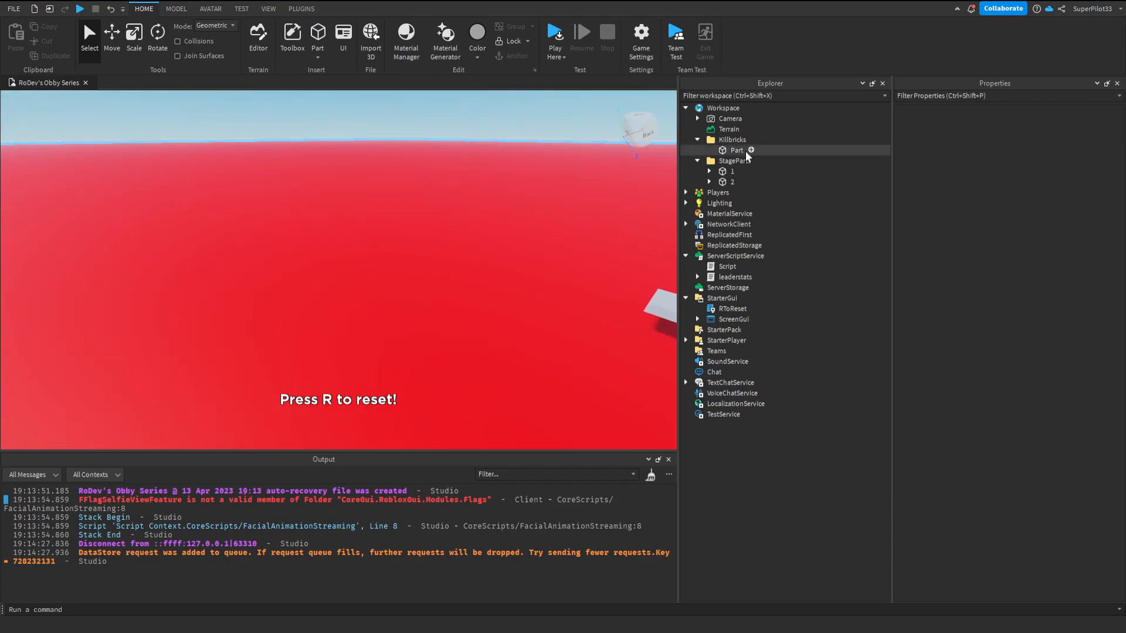
# Add a Script inside the part setting script.Parent.Transparency = 1, then start a playtest.
pyautogui.click(750, 150)
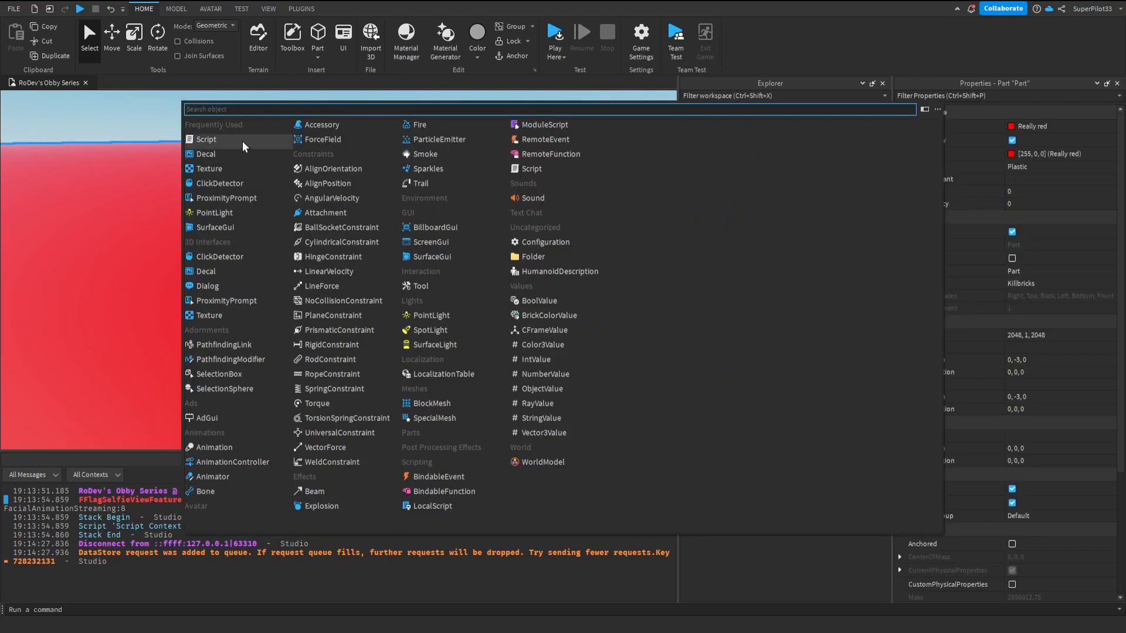
pyautogui.click(206, 140)
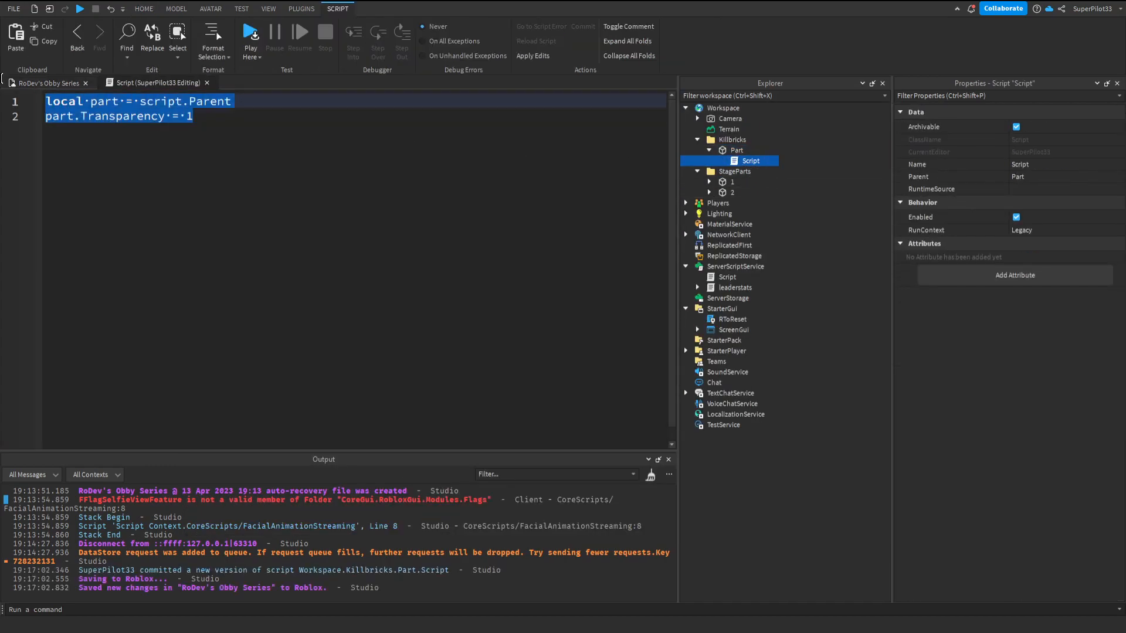
pyautogui.click(194, 116)
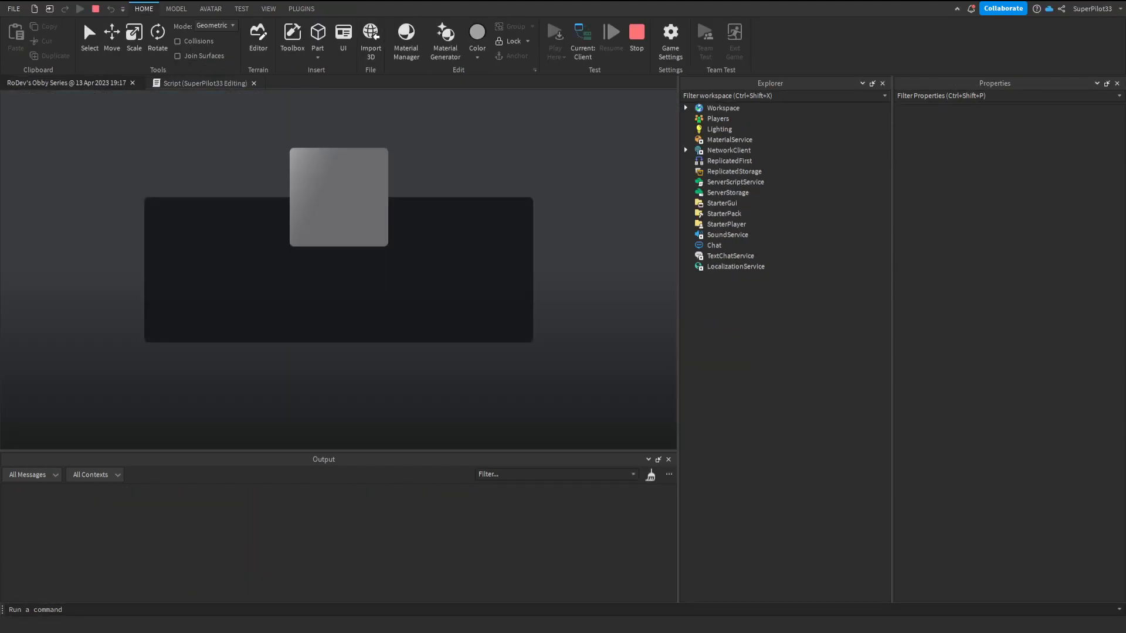
# Stop the playtest and return to edit mode.
pyautogui.click(554, 38)
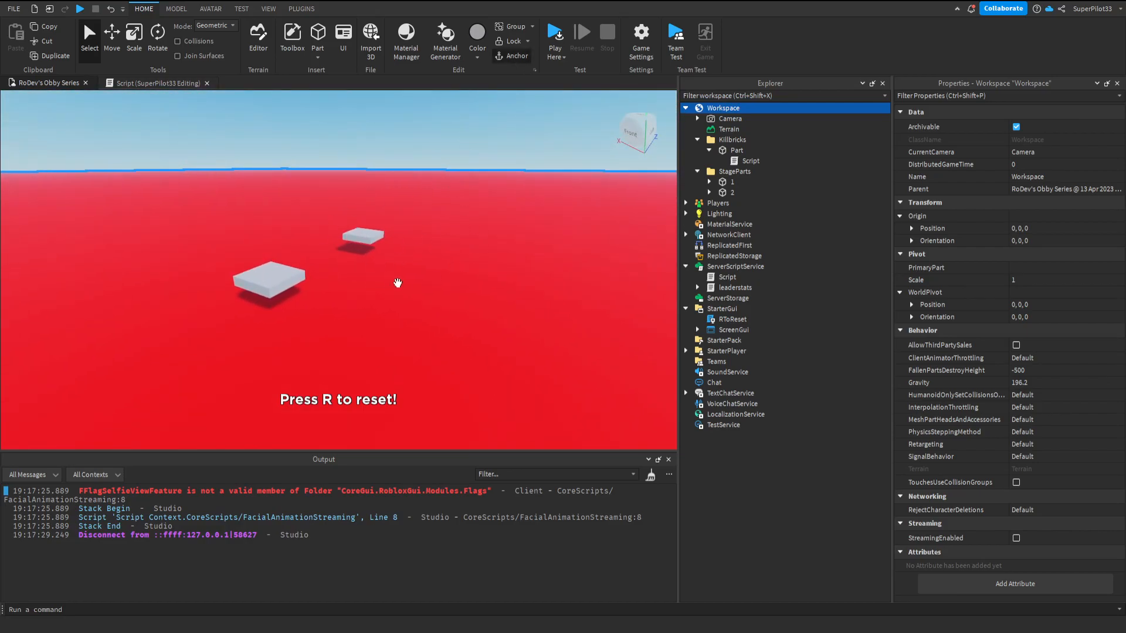
# Select the kill Part and uncheck CanCollide in its Collision properties.
pyautogui.click(735, 150)
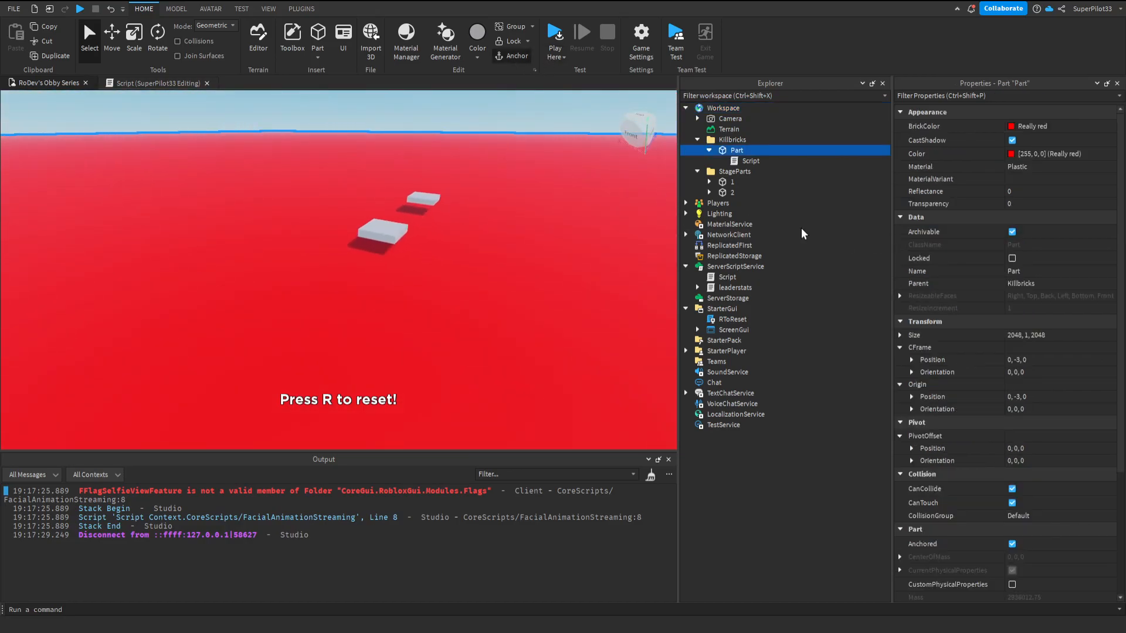
pyautogui.click(1012, 496)
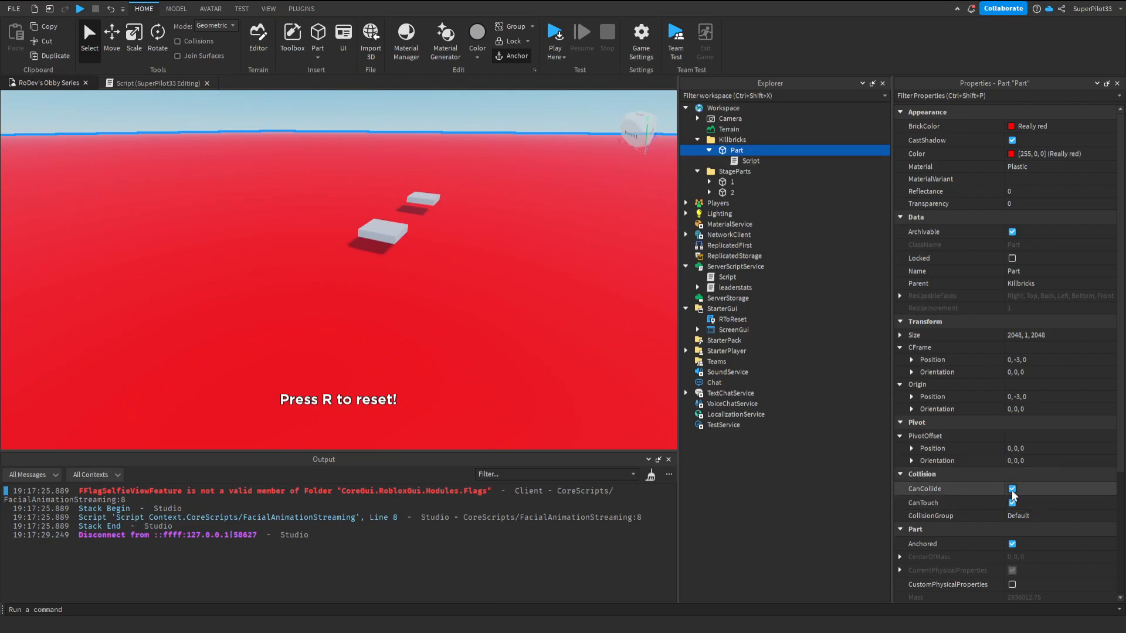
pyautogui.click(1013, 488)
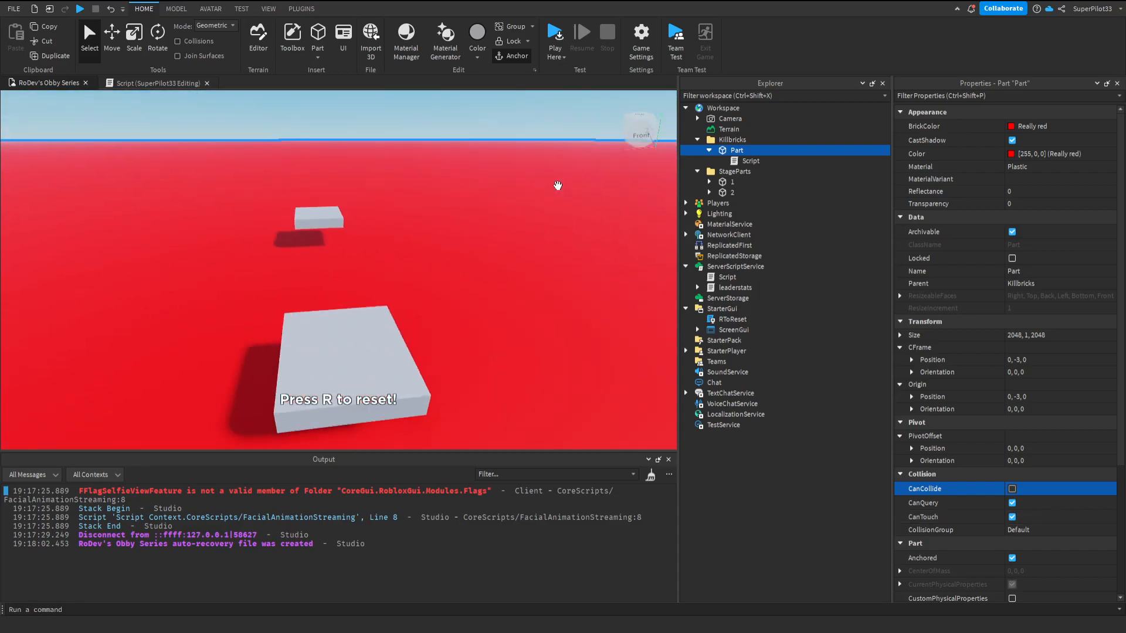
# Start a playtest, expand Killbricks, and select the Part to check its Transparency.
pyautogui.click(555, 34)
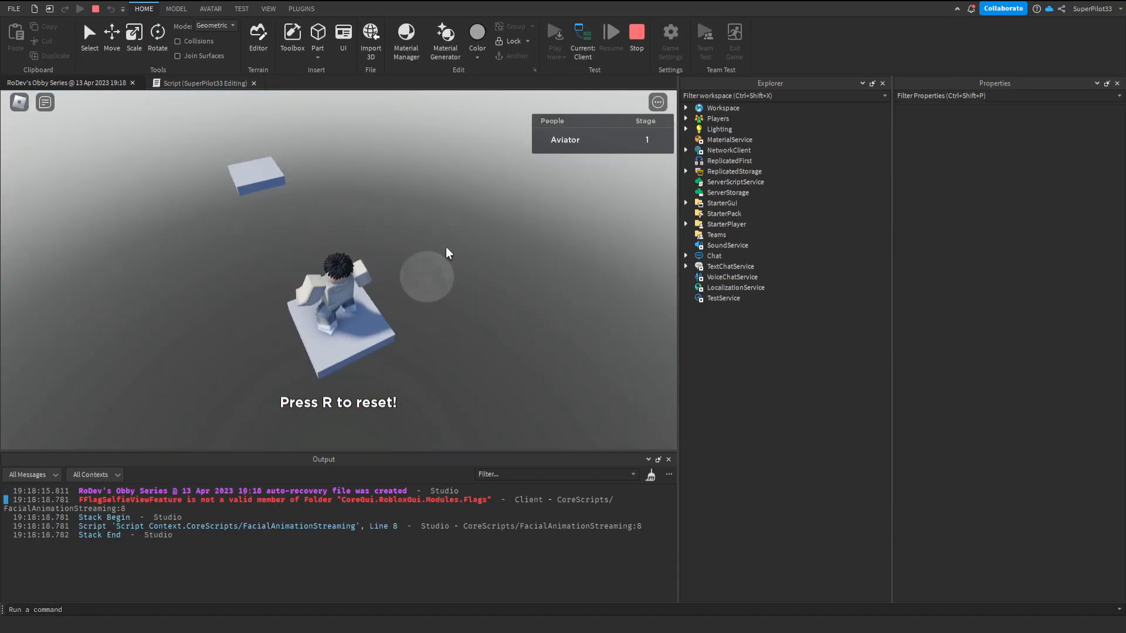
pyautogui.click(686, 108)
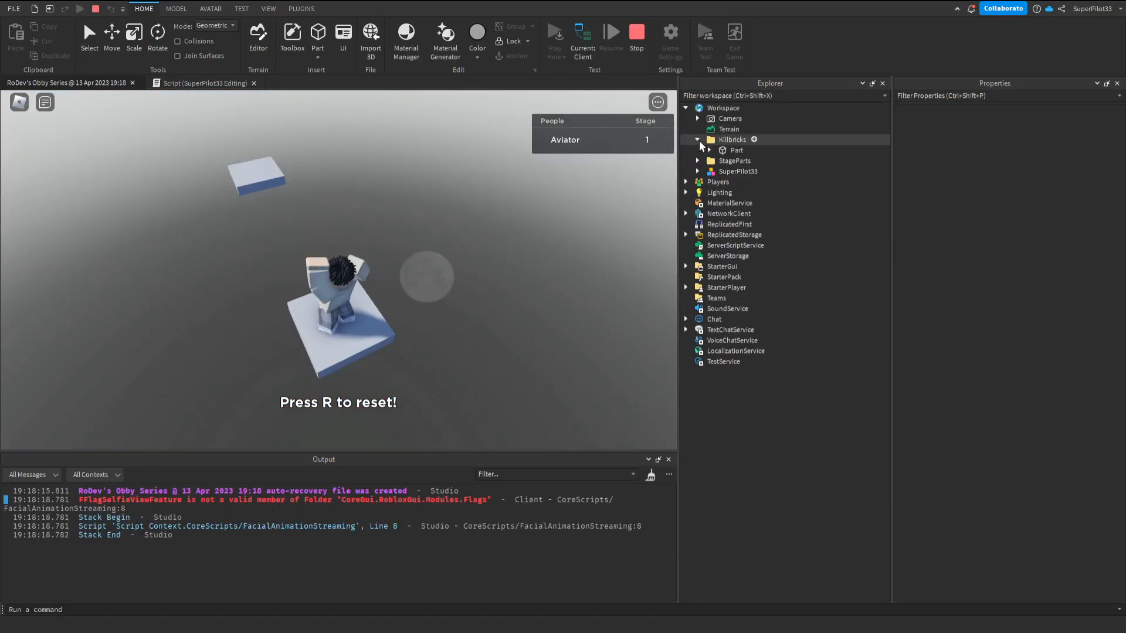
pyautogui.click(734, 150)
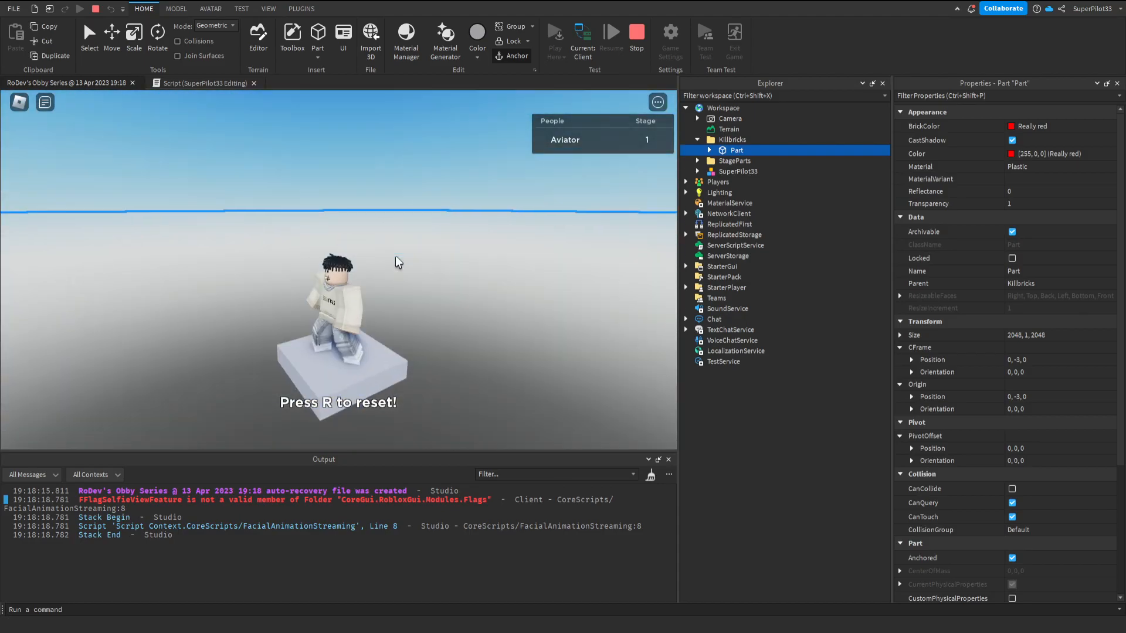